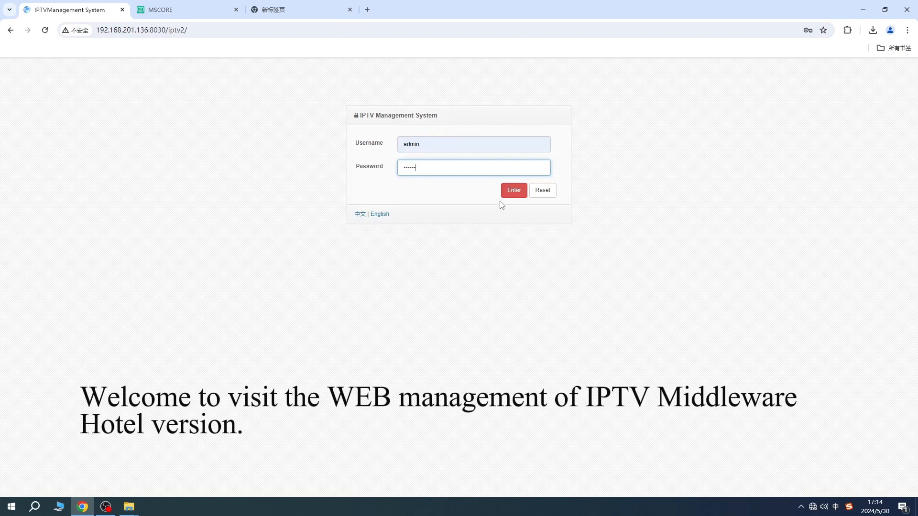
Step: Sign in, review the gateway address in Settings, and confirm MSCORE's eth0 is 192.168.200.254
click(514, 190)
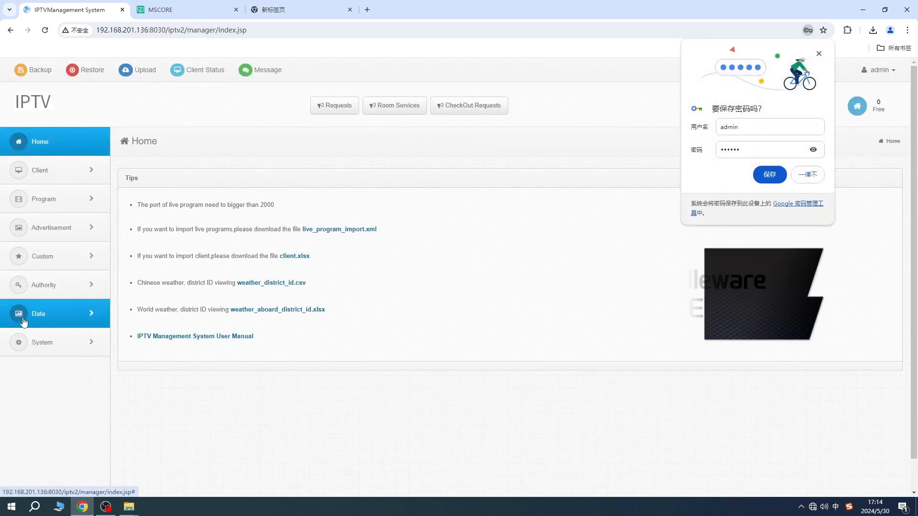
click(42, 343)
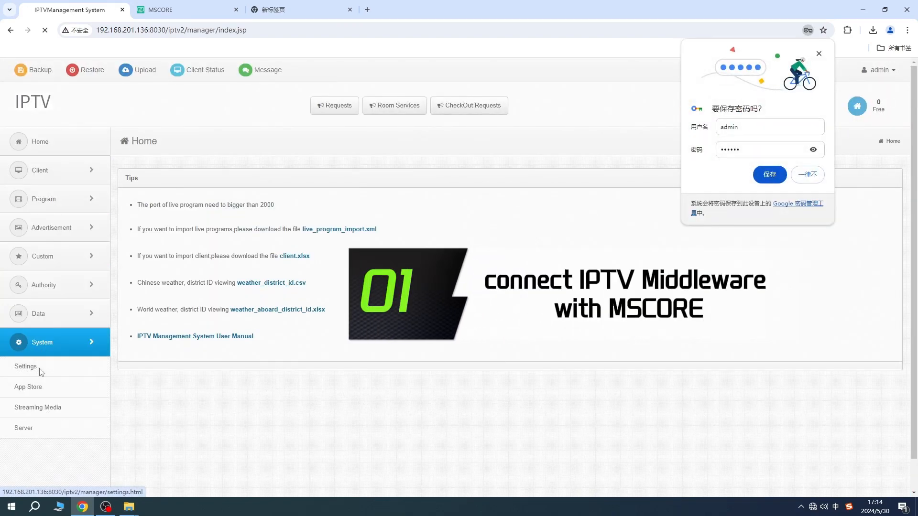
click(25, 366)
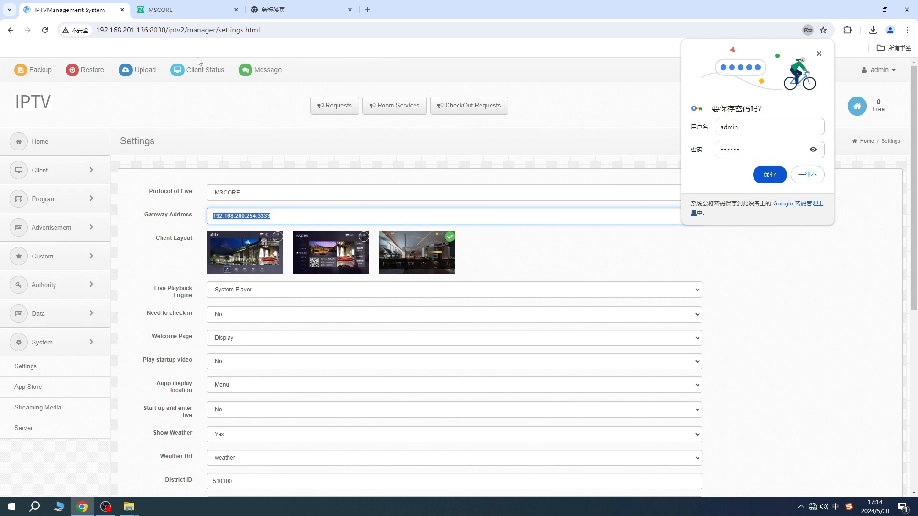
click(188, 10)
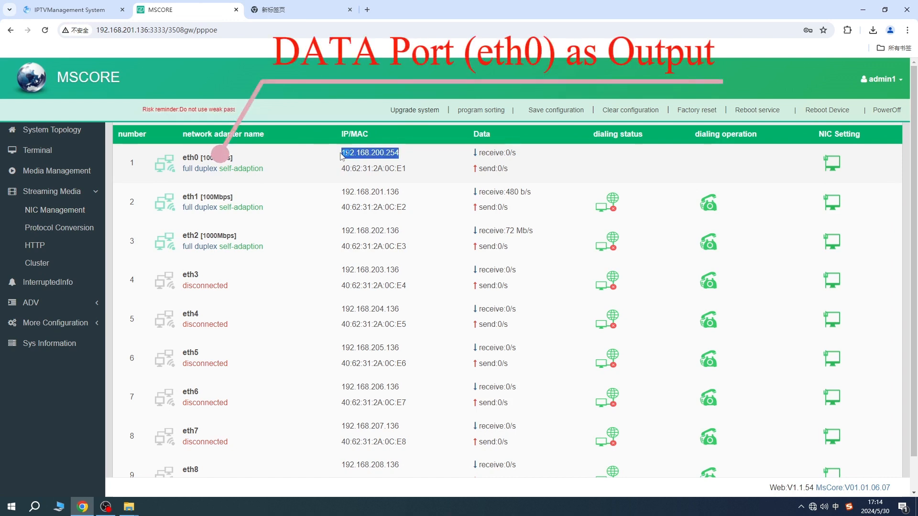
Step: Scroll through the IPTV settings and view Streaming Media with IP 192.168.200.254, port 8060
click(64, 9)
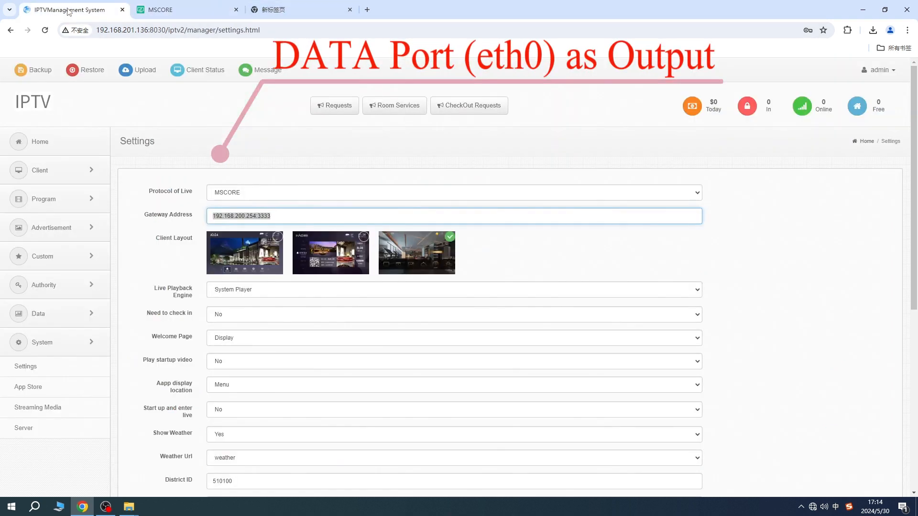
scroll(down, 3)
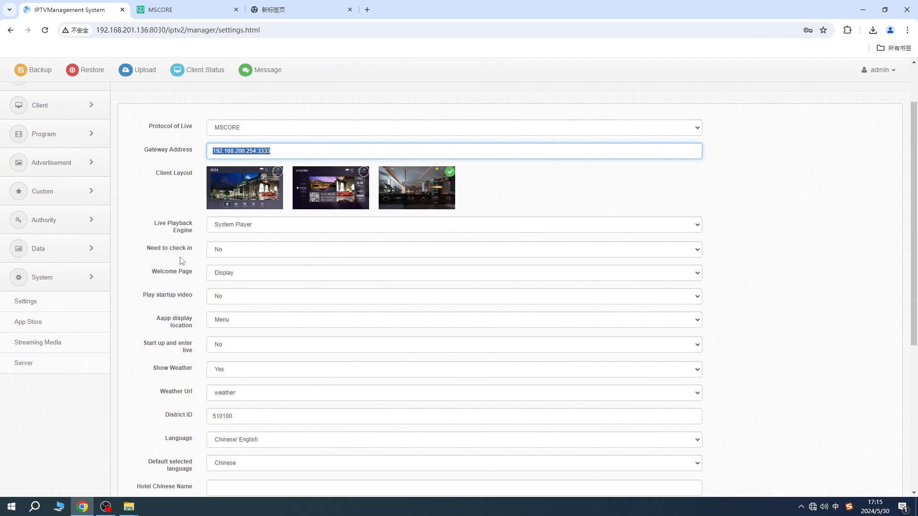
scroll(down, 3)
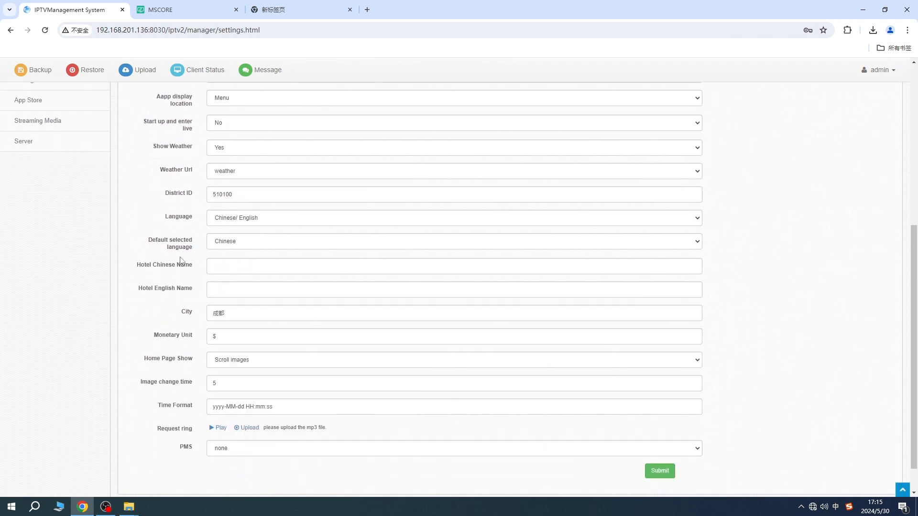
scroll(down, 3)
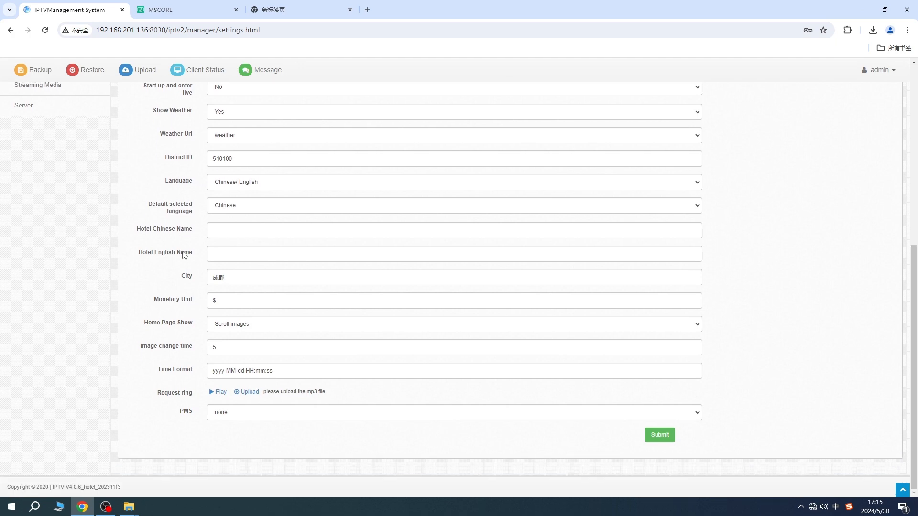
click(659, 435)
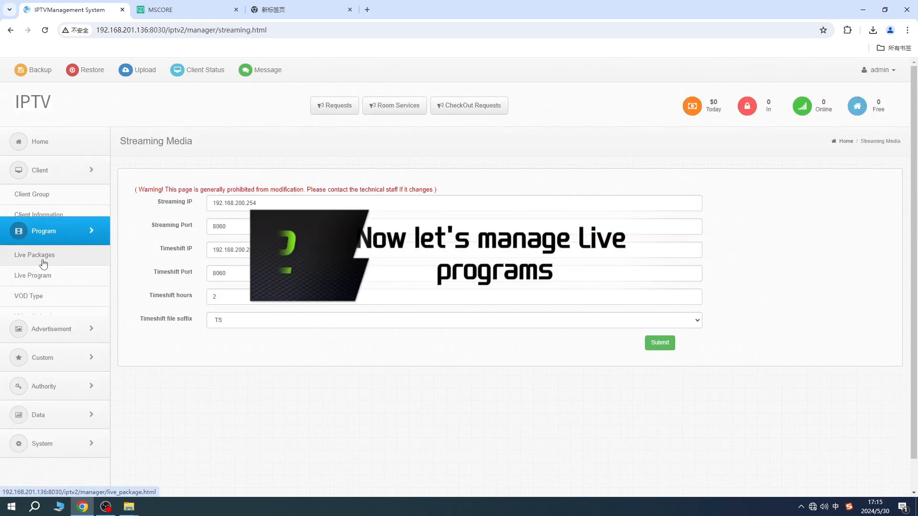
Step: Assign logo images to the CCTV2 and CCTV10 live channels from the TV station logos folder
click(32, 276)
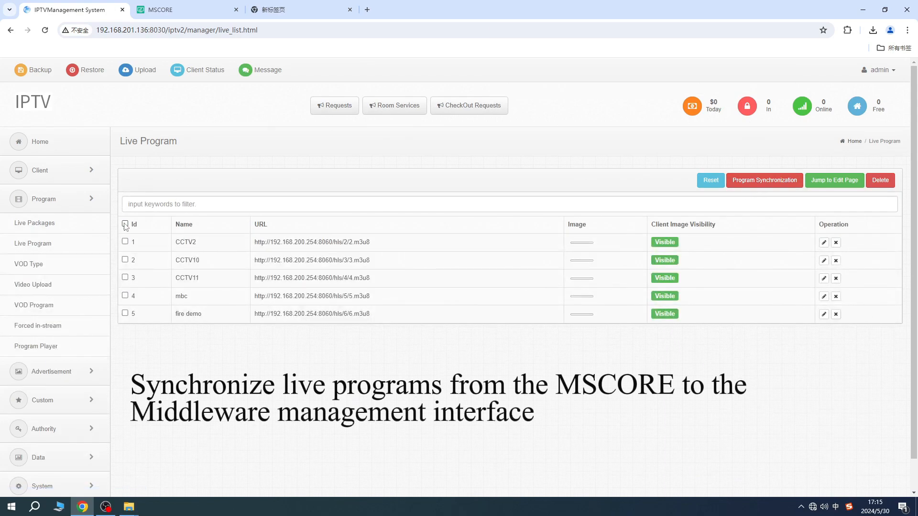
click(823, 241)
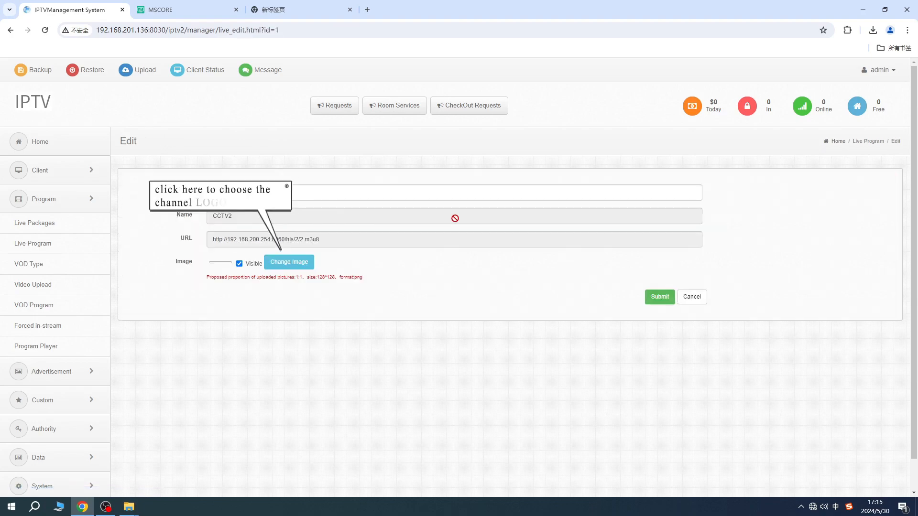
click(289, 262)
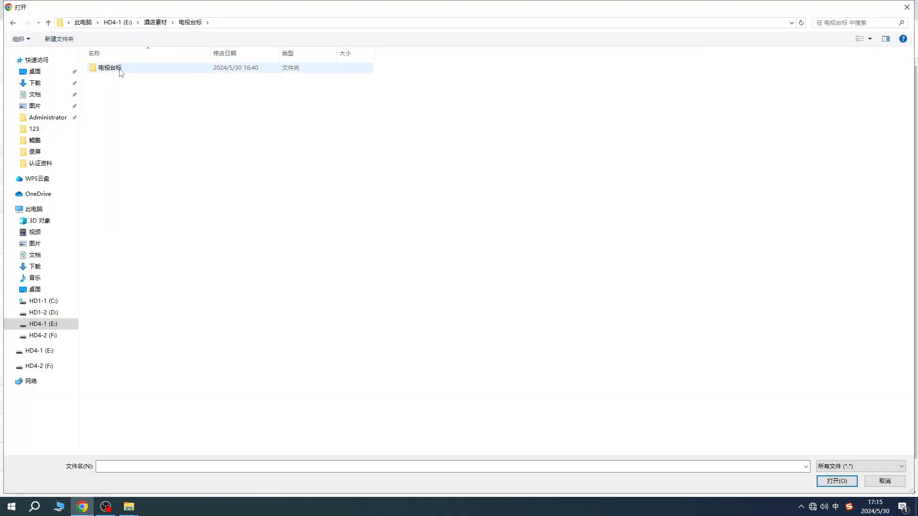
double_click(108, 67)
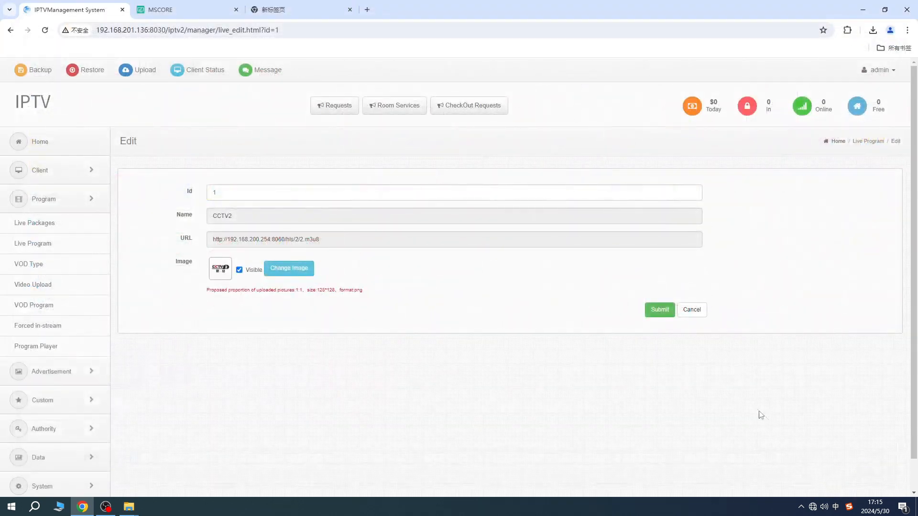
click(691, 309)
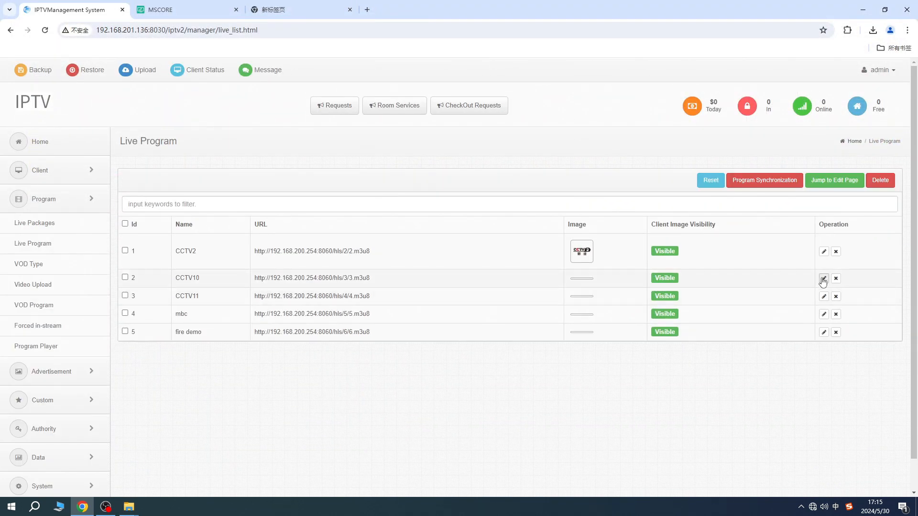
click(823, 278)
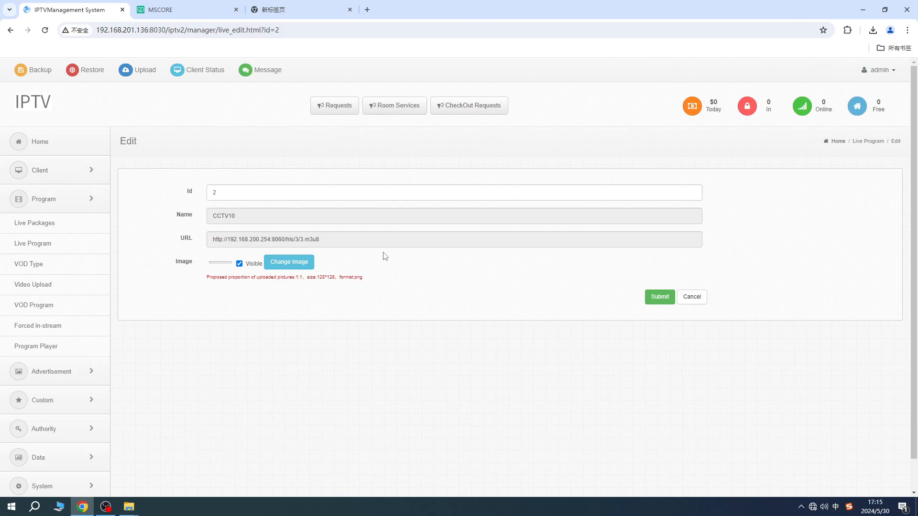
click(289, 262)
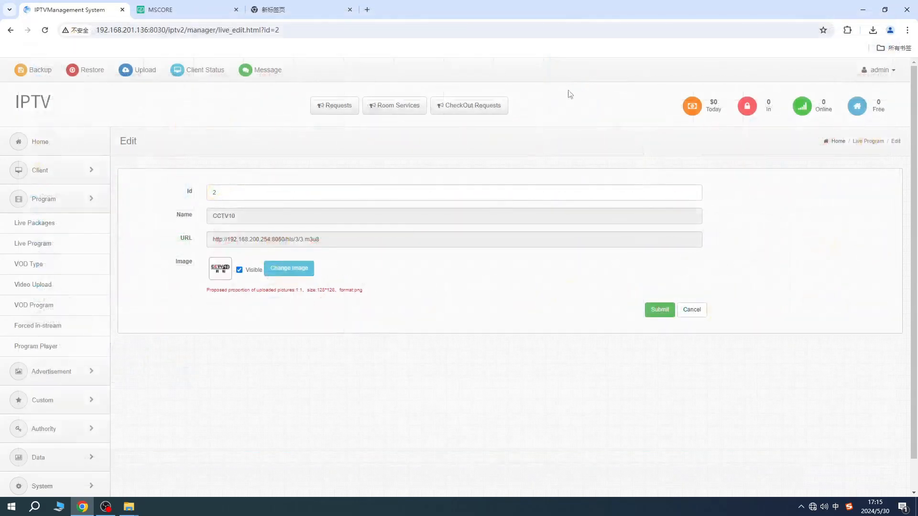
click(691, 309)
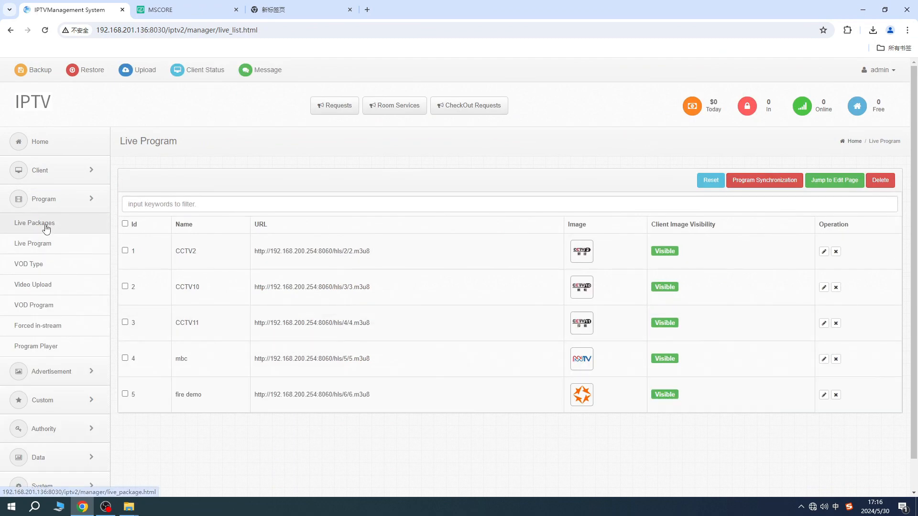
Step: Add a live package named General that includes all live programs and save it
click(35, 224)
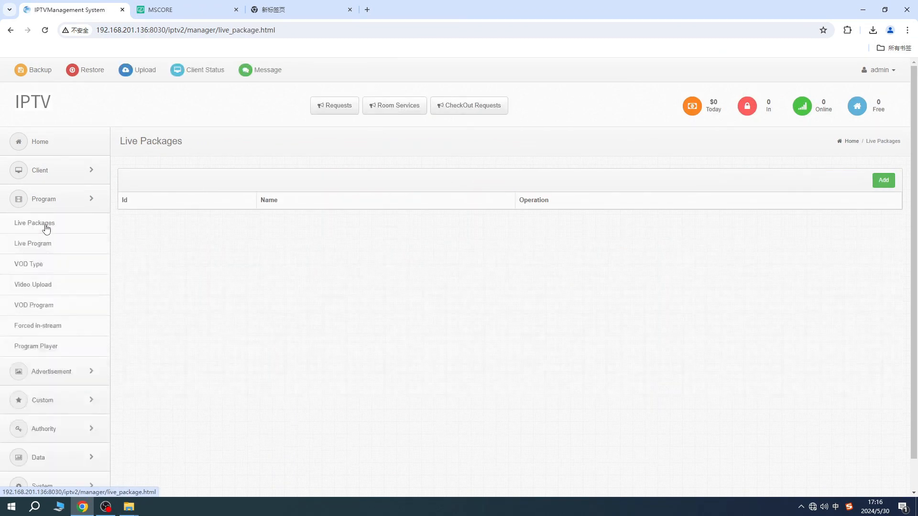
click(883, 180)
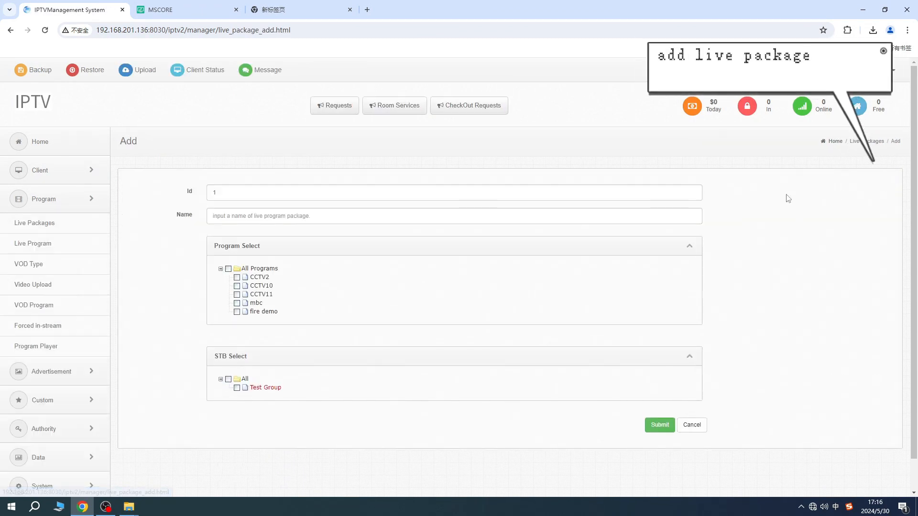
click(454, 215)
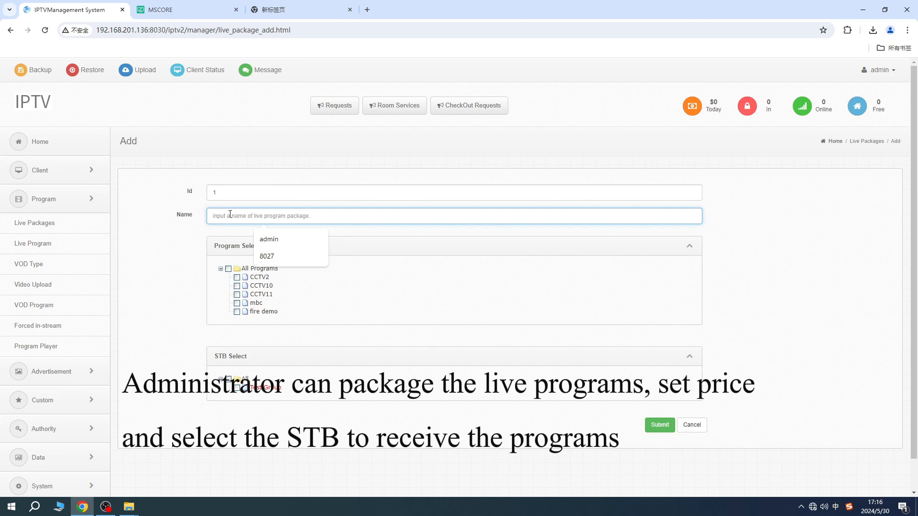
text(Gene)
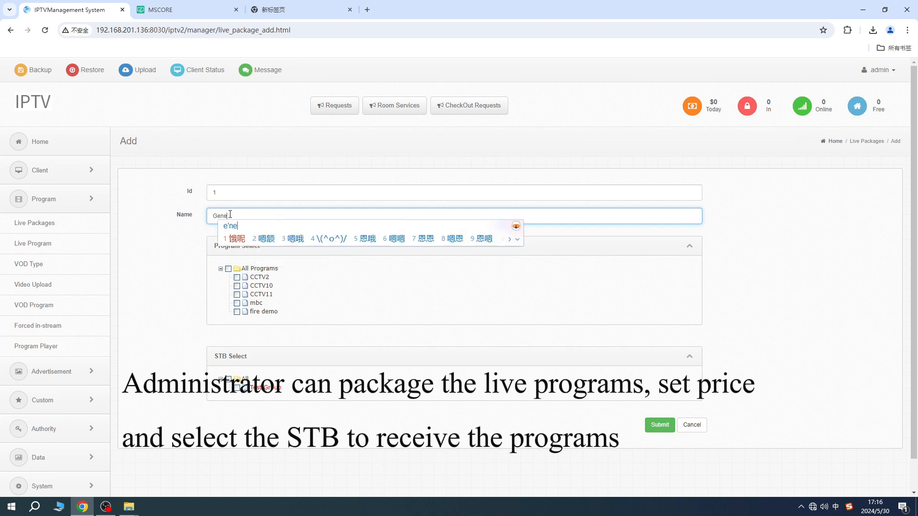
text(General)
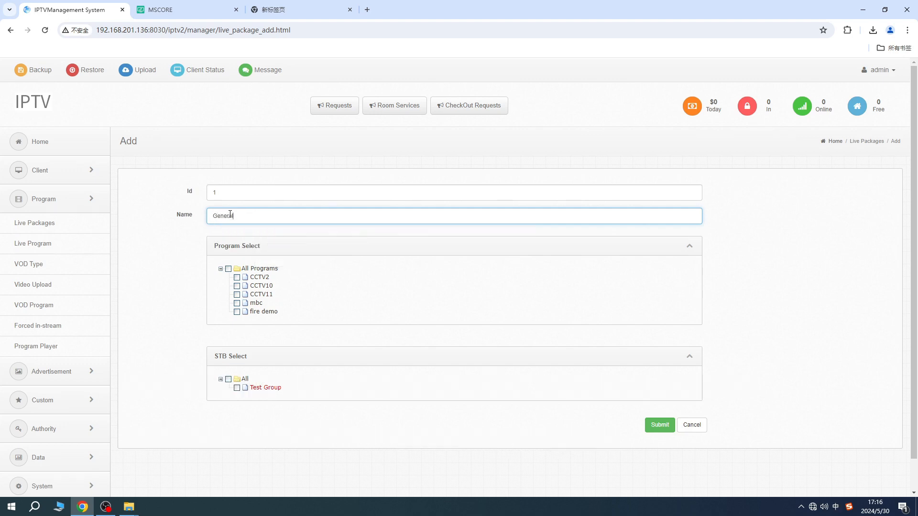
click(229, 267)
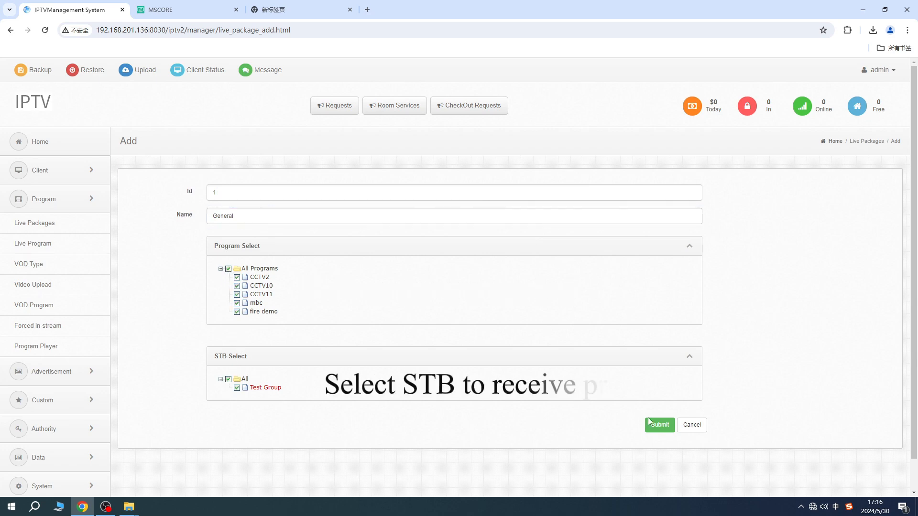
click(33, 285)
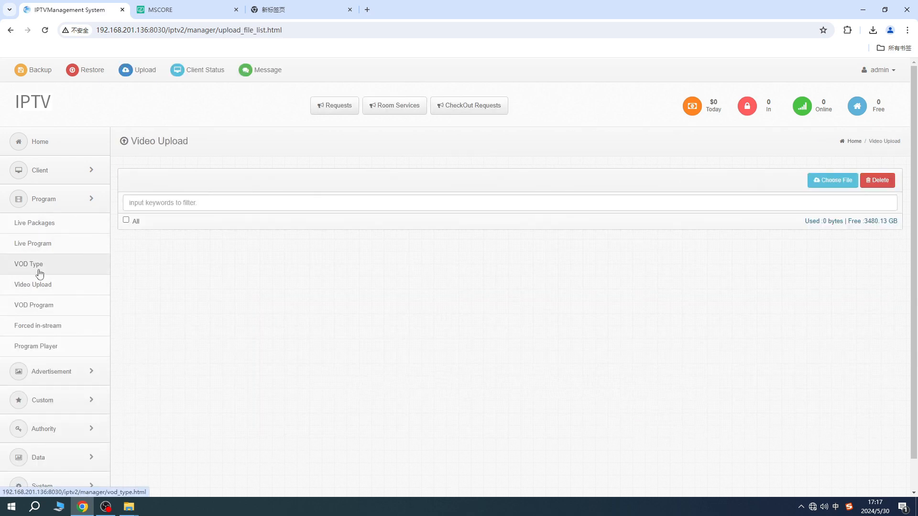
Step: Add a VOD type named action
click(28, 264)
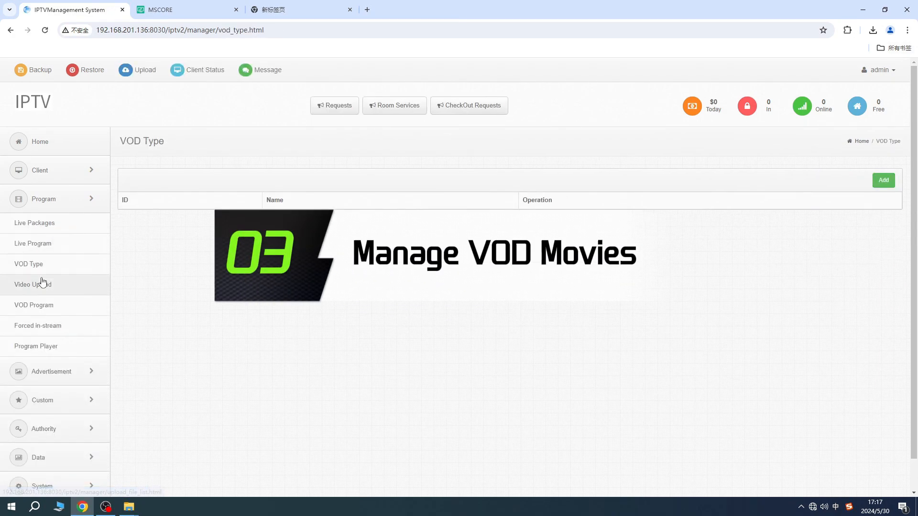
click(883, 180)
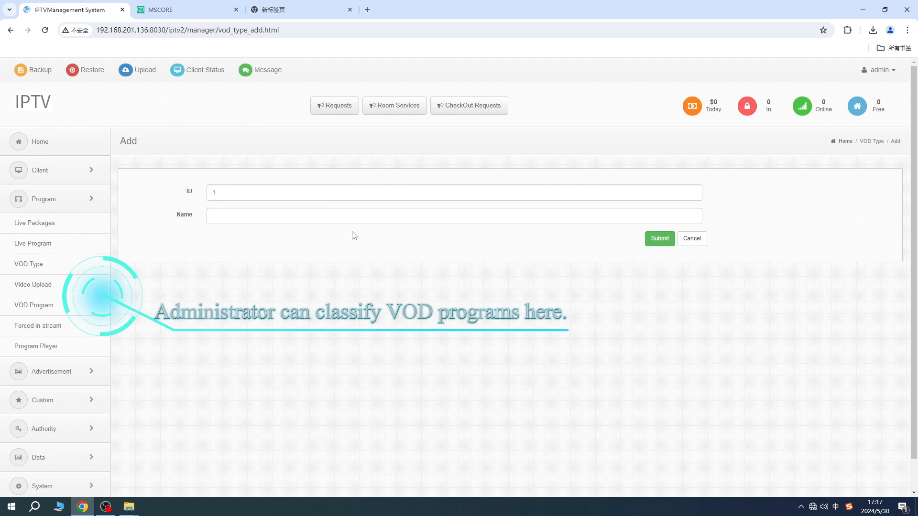
click(453, 216)
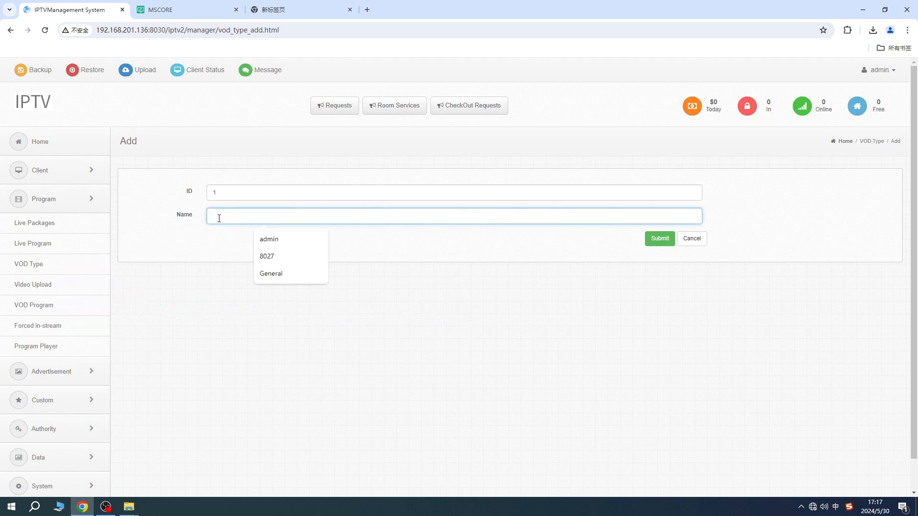
text(action)
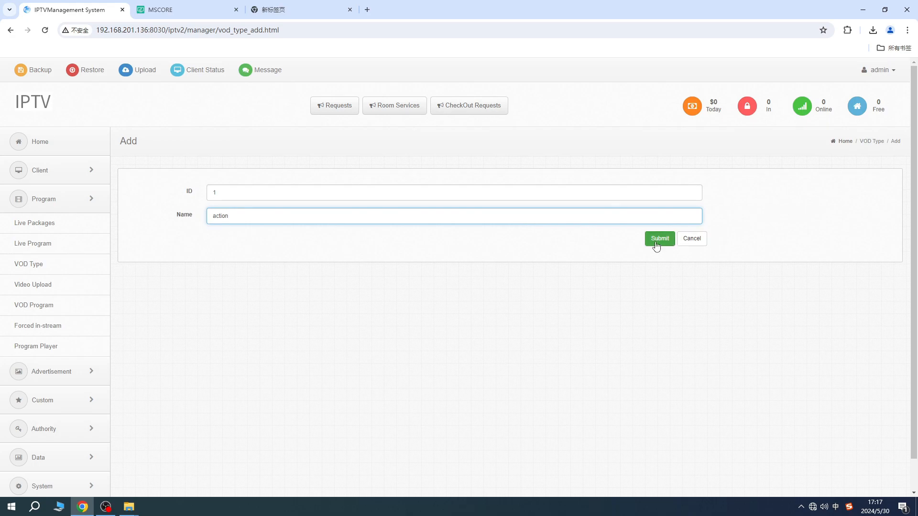
click(658, 238)
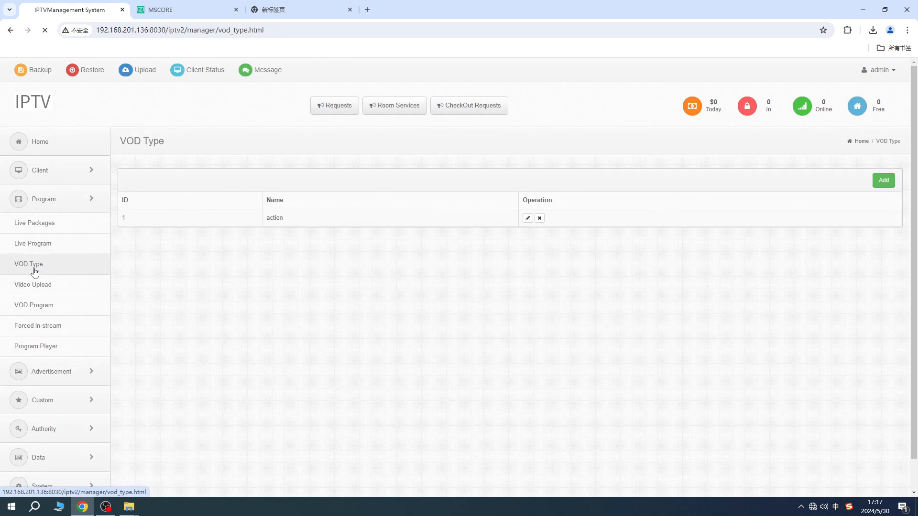
Step: Add a second VOD type named science and move on to Video Upload
click(882, 180)
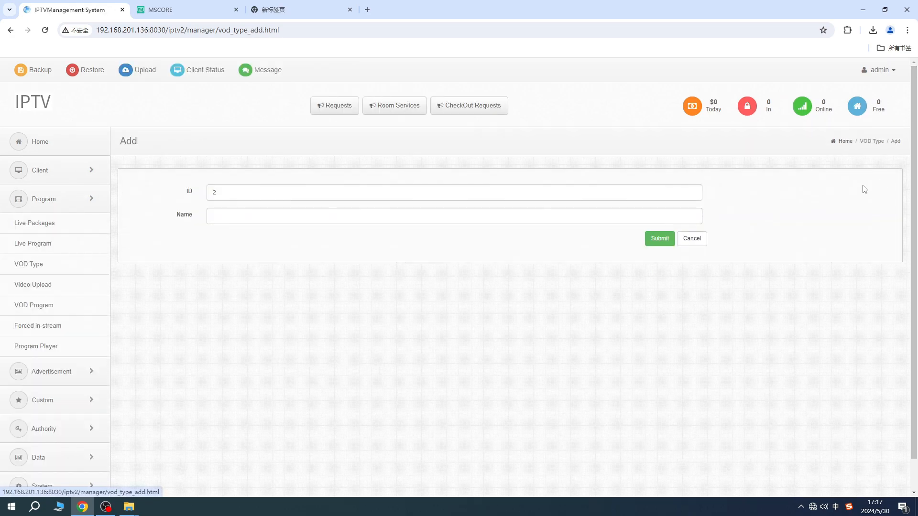
click(453, 216)
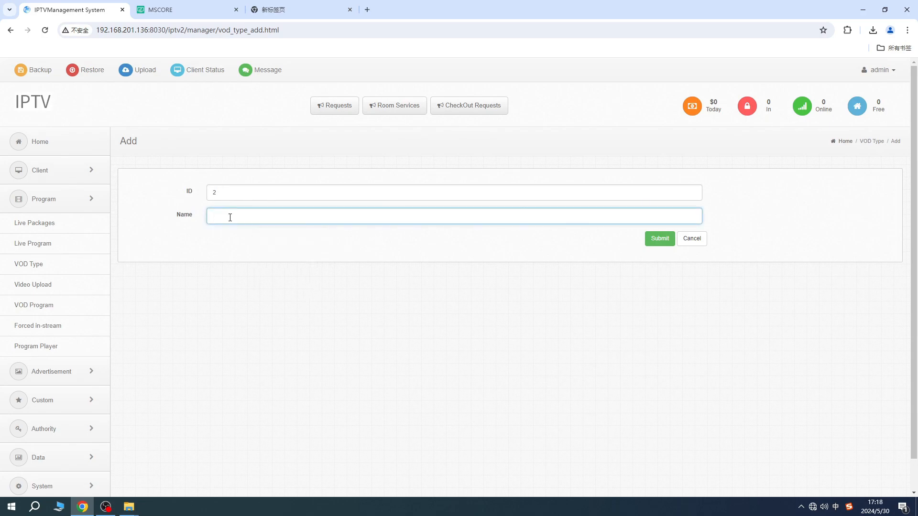
text(sd)
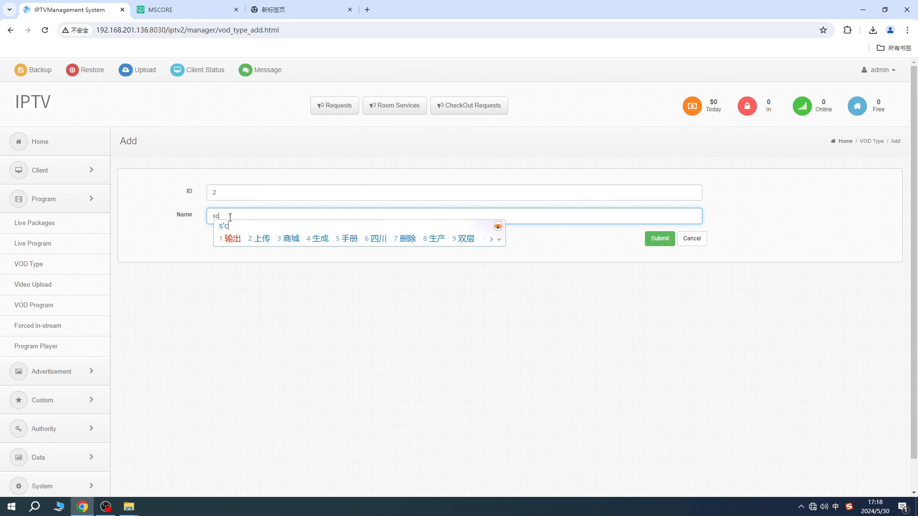
text(science)
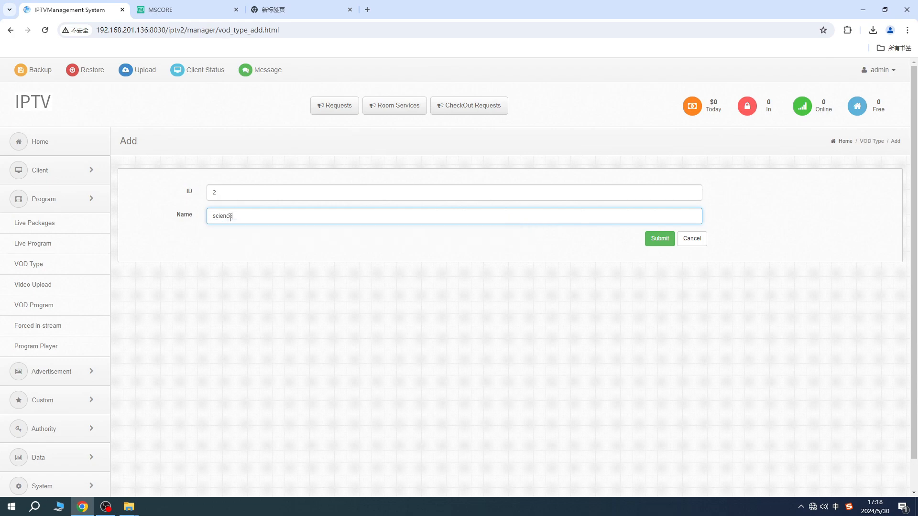
click(659, 238)
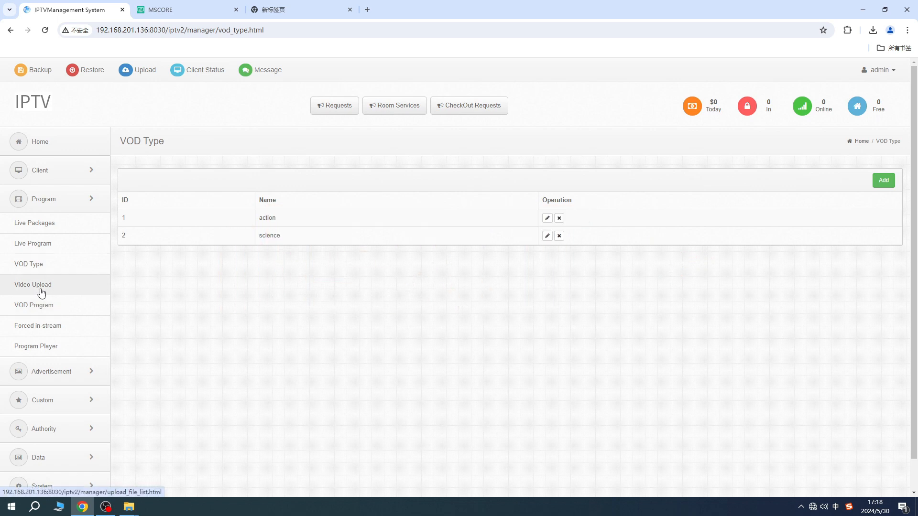
click(33, 285)
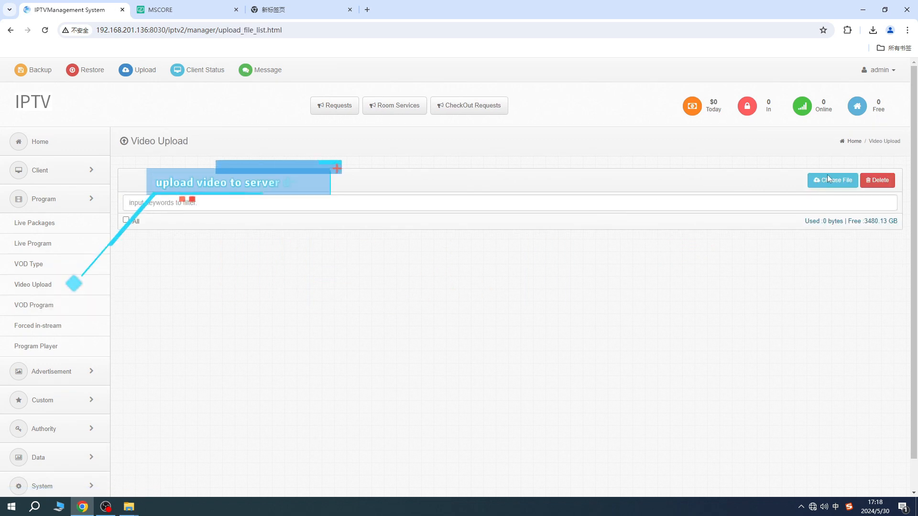
Step: Upload the 长空之王 trailer from vod1 and 闪电侠.mp4 from vod2
click(832, 180)
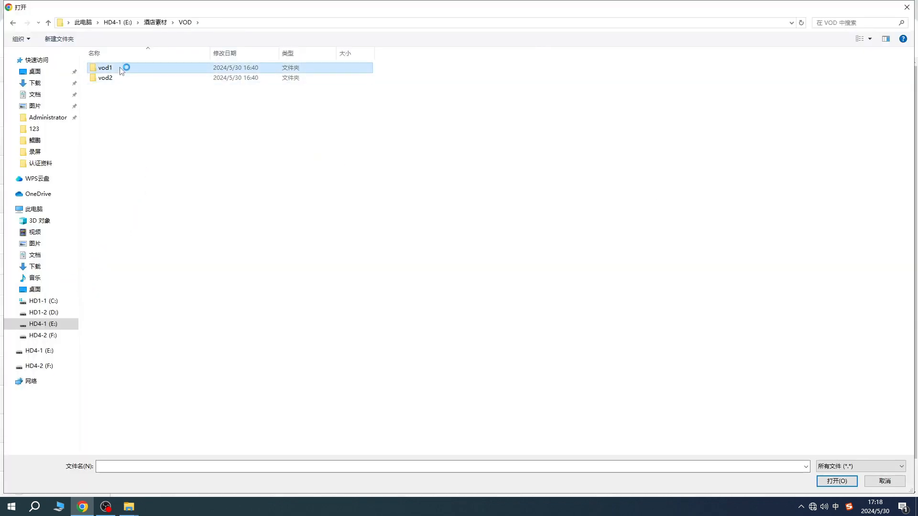
double_click(105, 67)
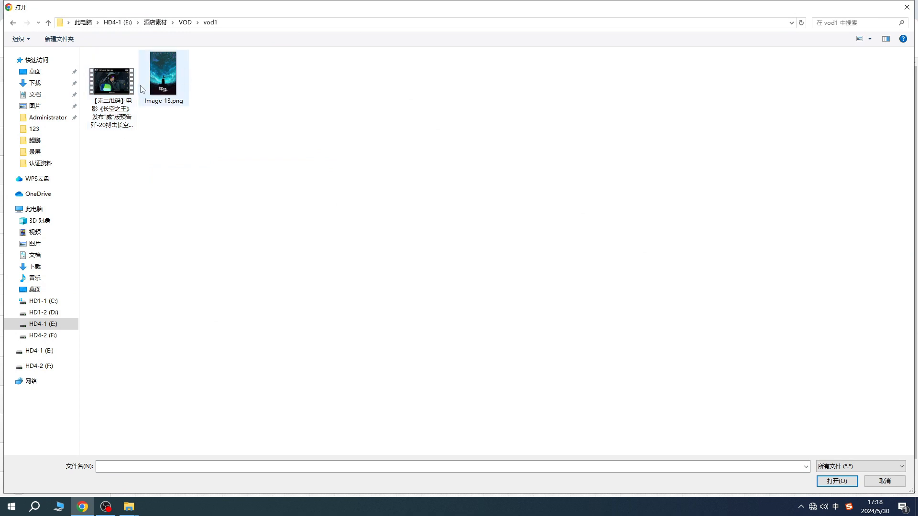
click(111, 82)
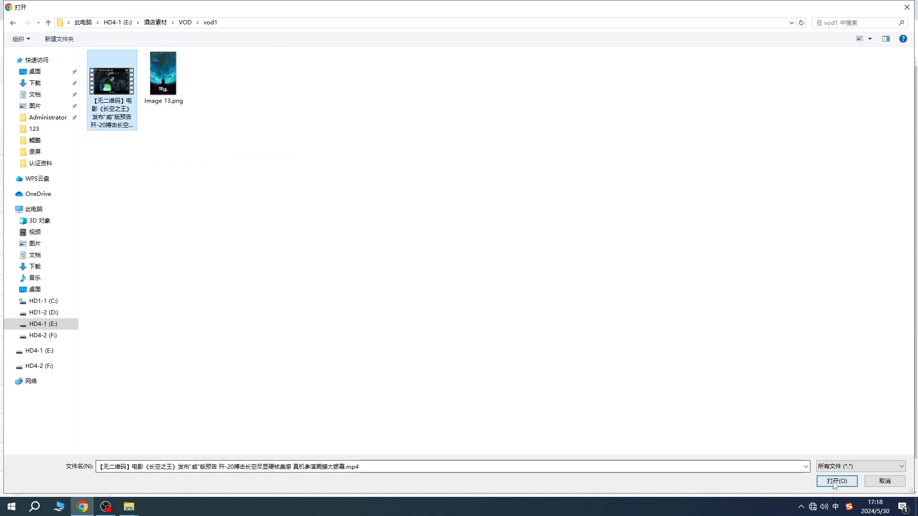
click(836, 481)
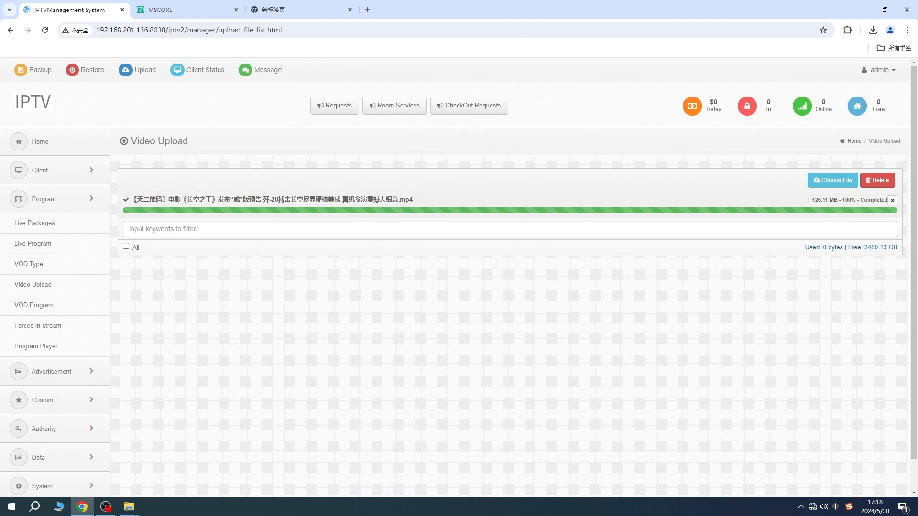
click(831, 180)
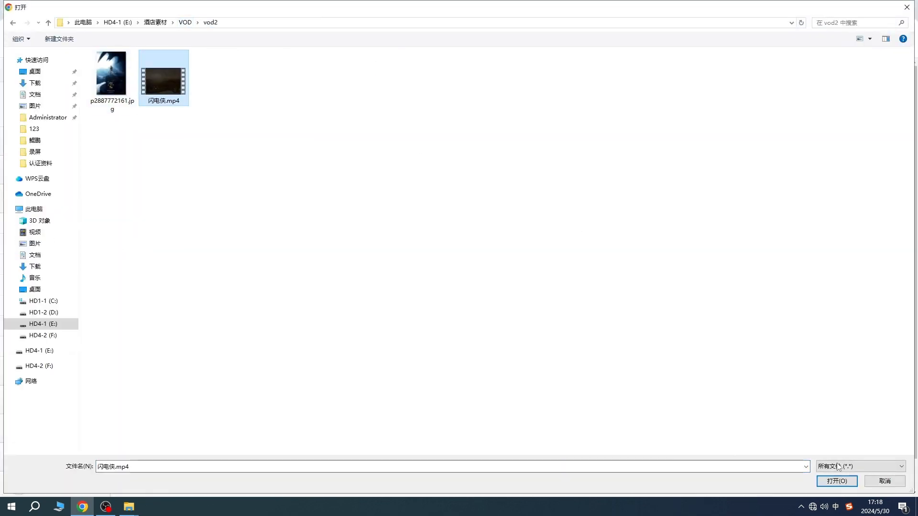
click(836, 481)
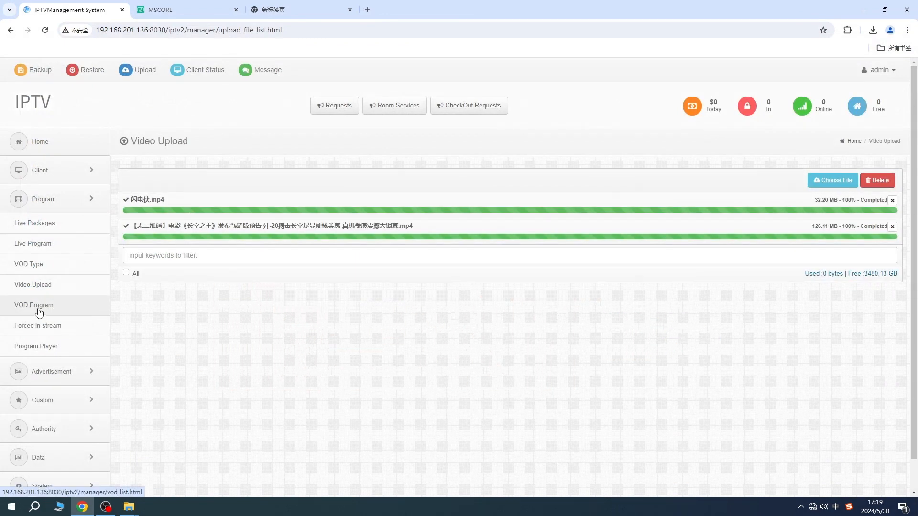
Step: Add VOD program 1 'The King of Vast Sky' with poster Image 13.png, tagged Hot and HD
click(34, 305)
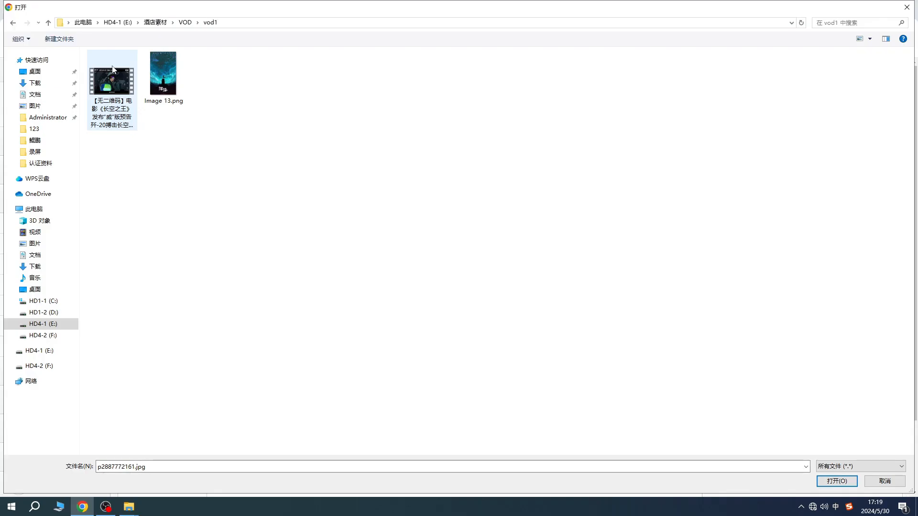
click(164, 69)
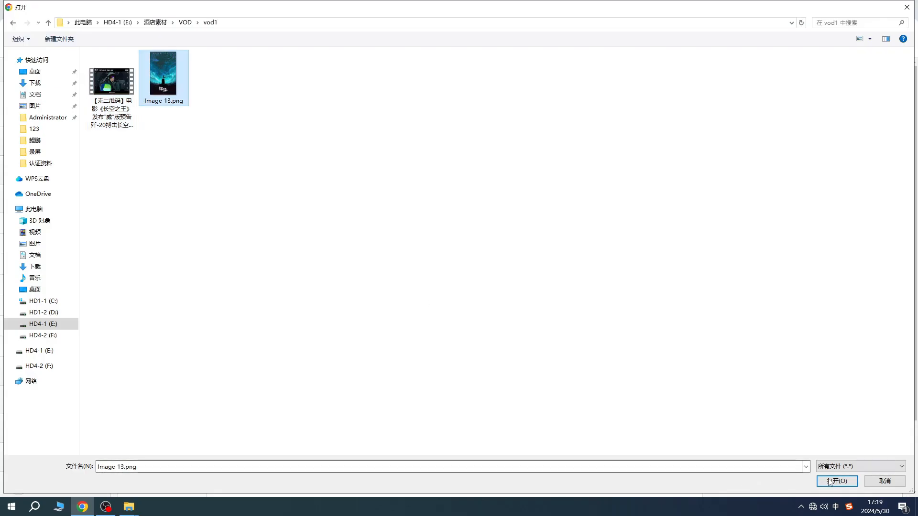
click(836, 481)
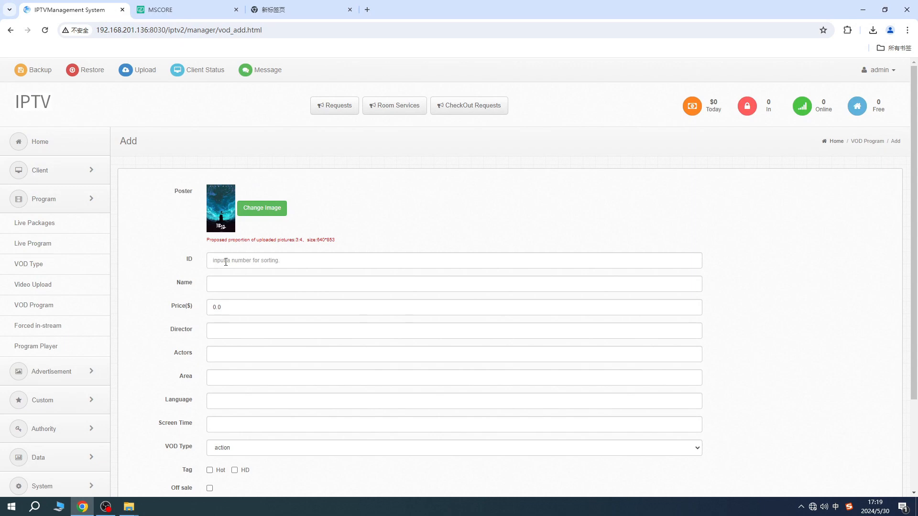
text(1)
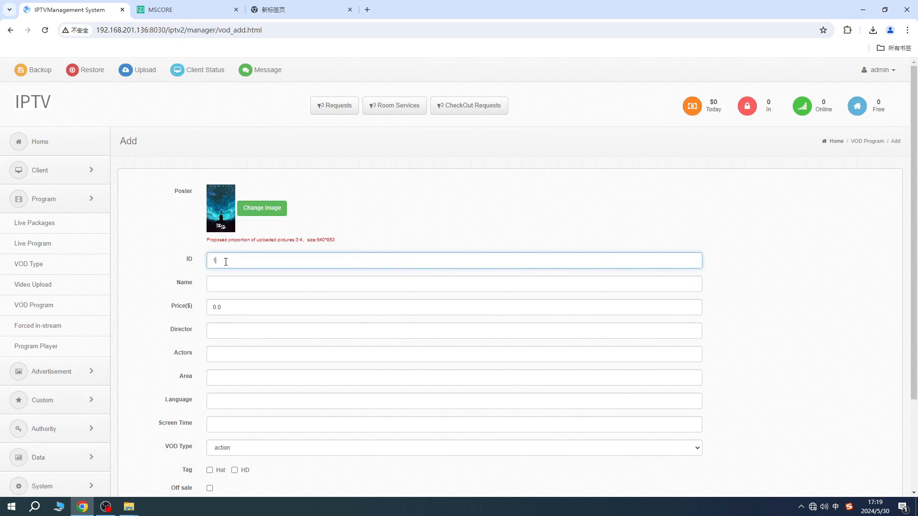
text(The King of Vast Sky)
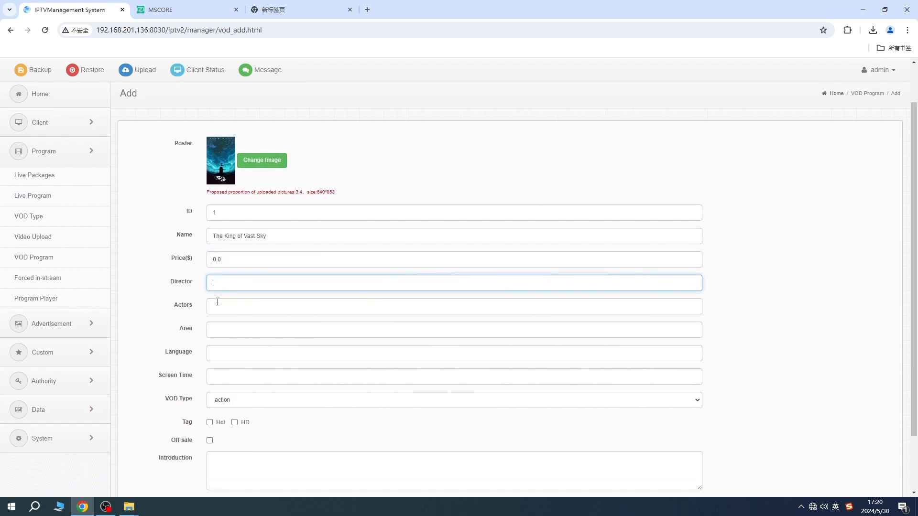
click(454, 306)
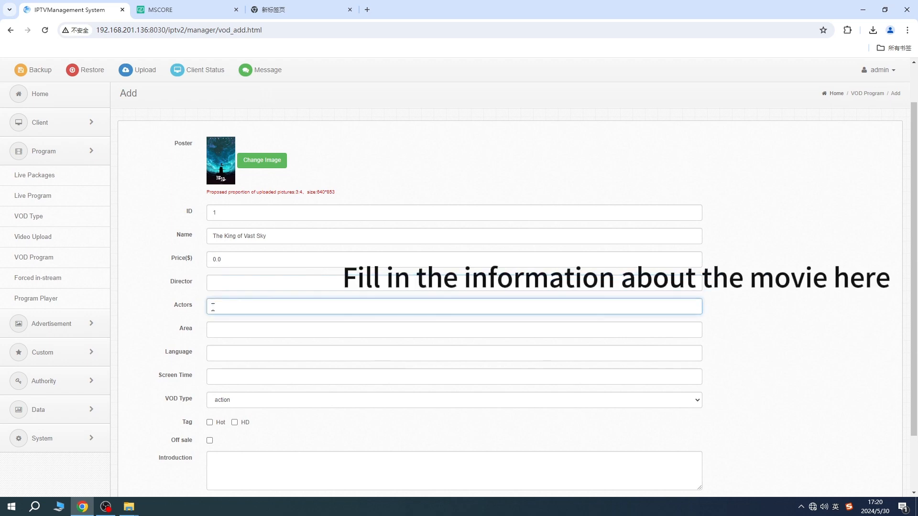
click(453, 376)
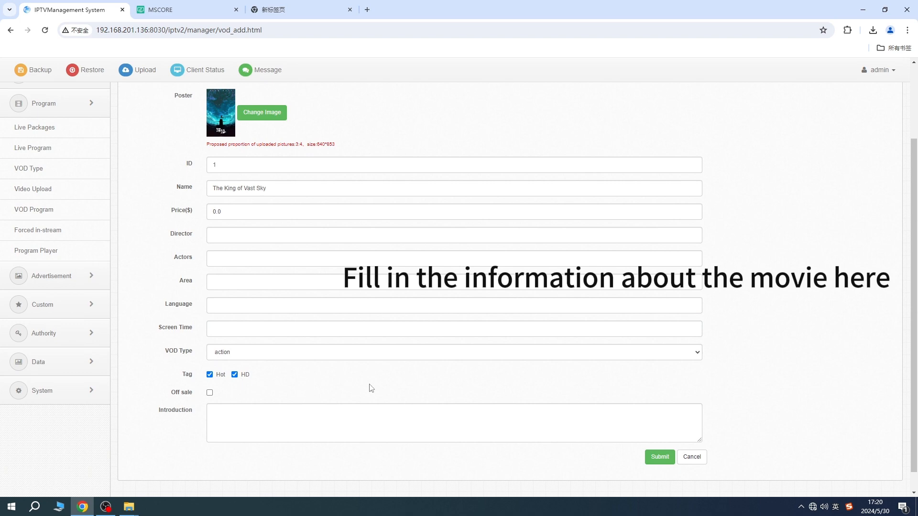
click(658, 457)
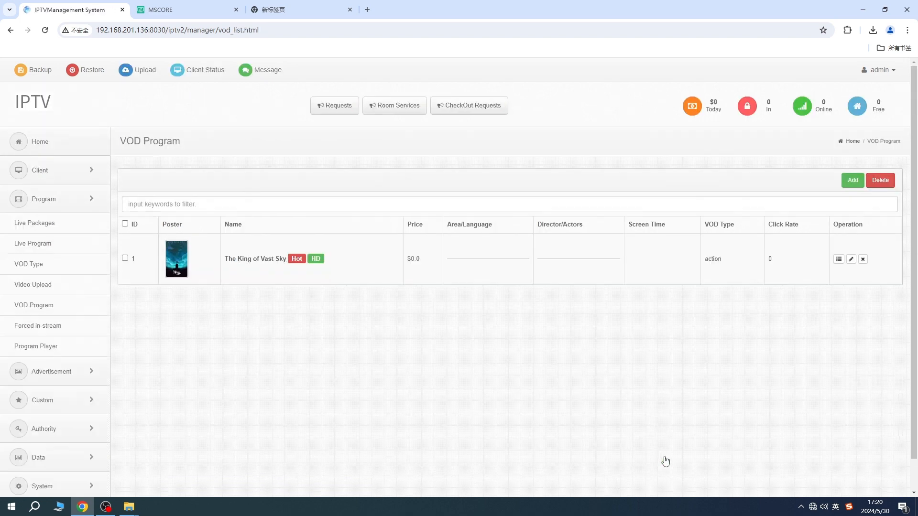
Step: Start a new VOD program and set its poster to vod2's p2887772161.jpg
click(852, 179)
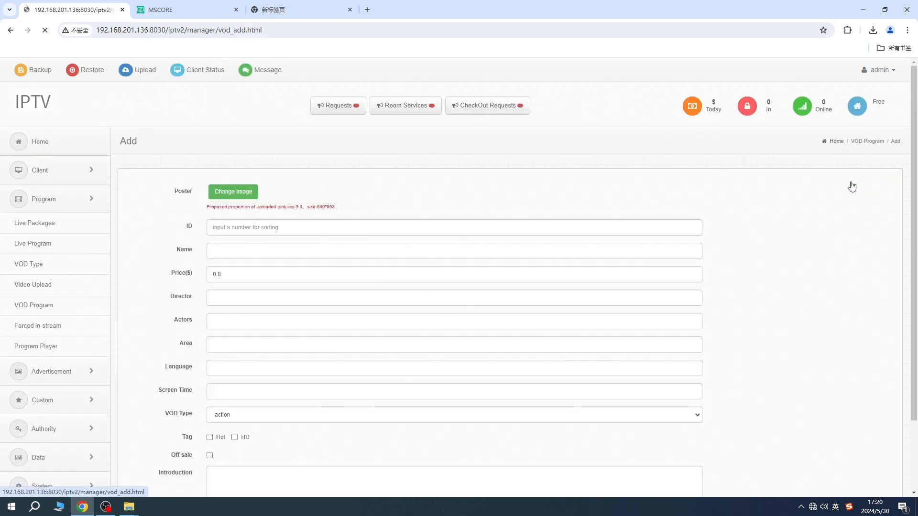
click(233, 192)
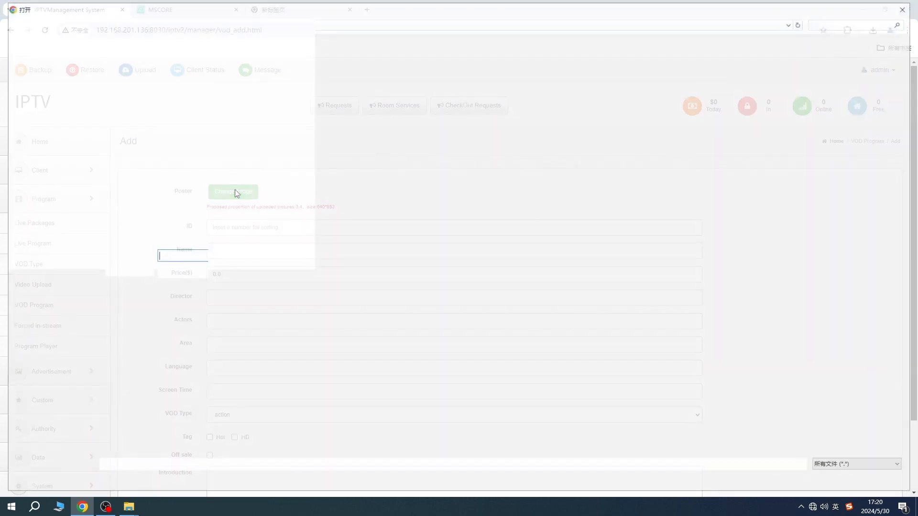
click(233, 193)
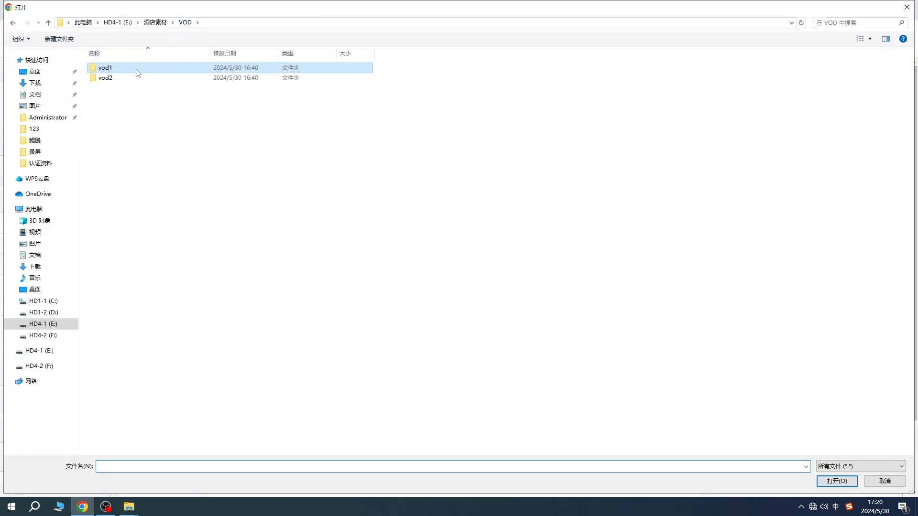
double_click(105, 77)
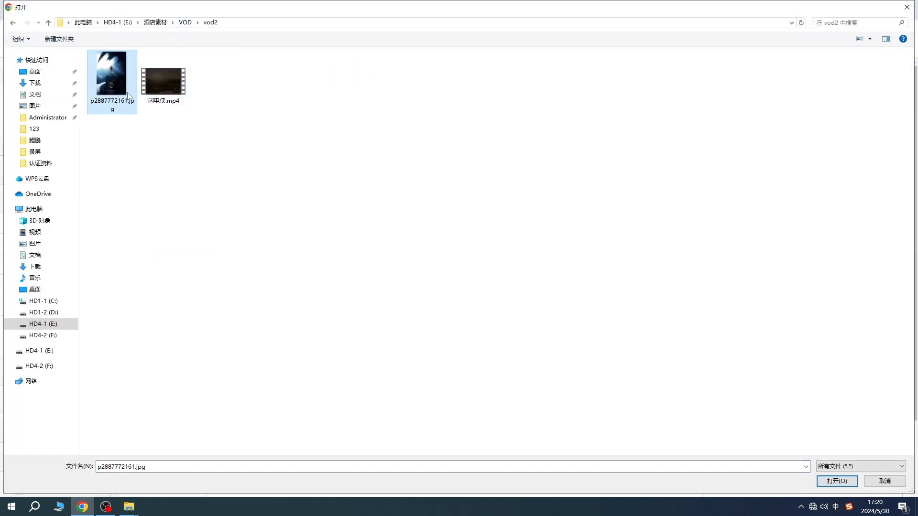
click(835, 481)
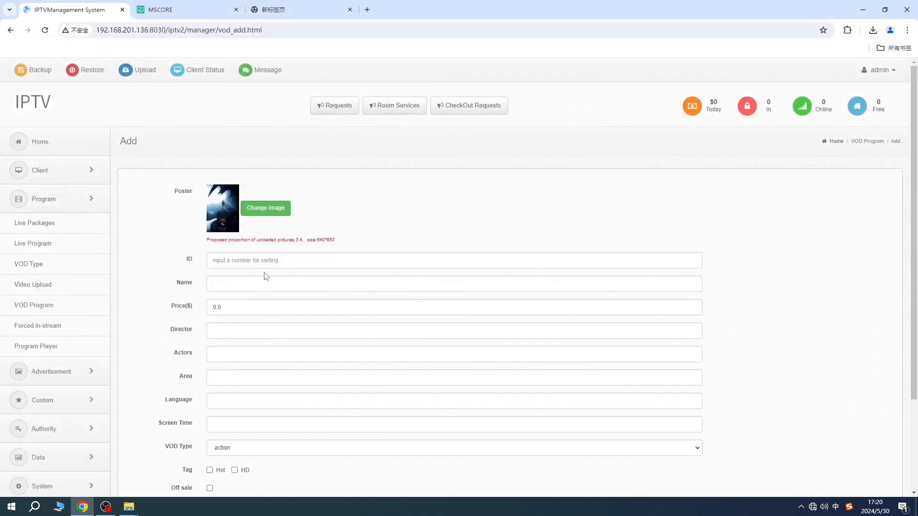
Step: Enter ID 2 and name The Flash, tag it Hot and HD, and save the program
click(453, 284)
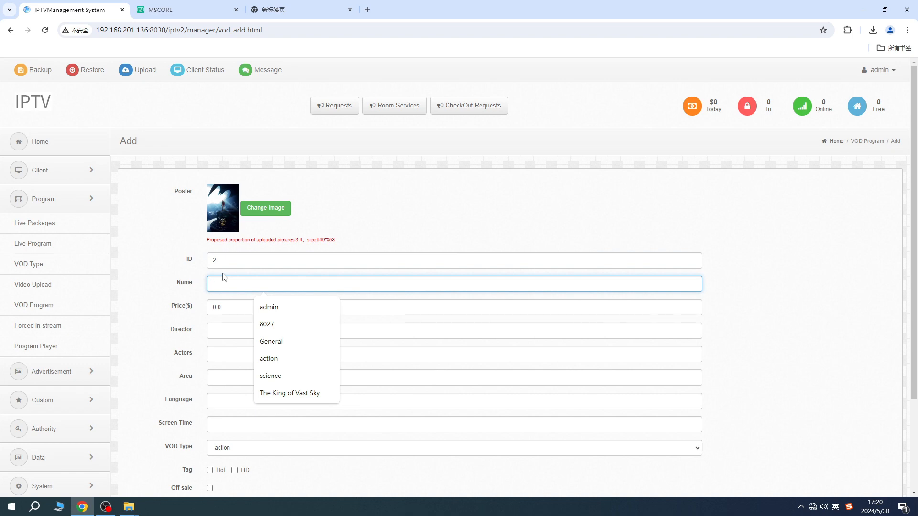
text(The Flash)
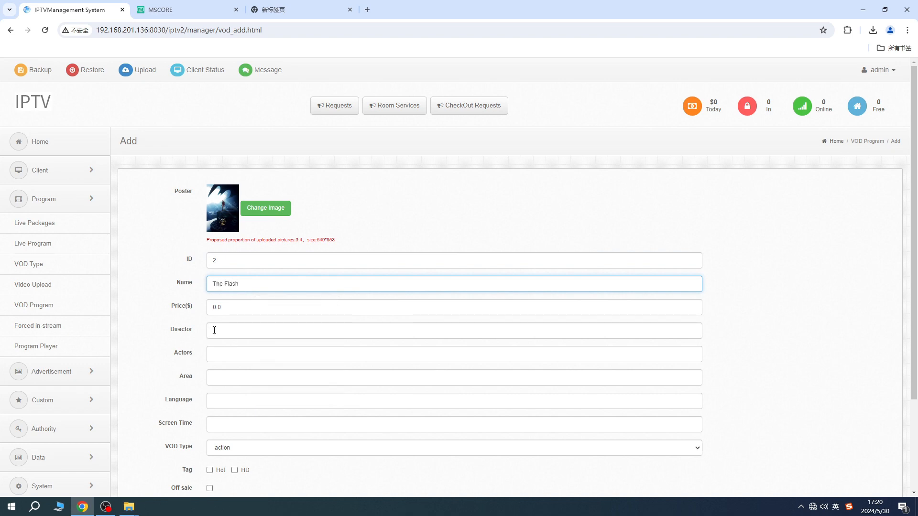
scroll(down, 3)
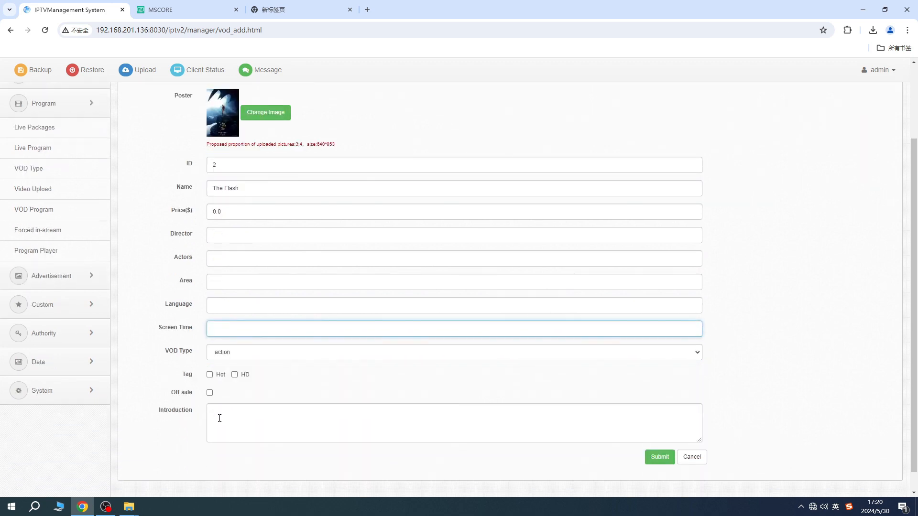
click(659, 457)
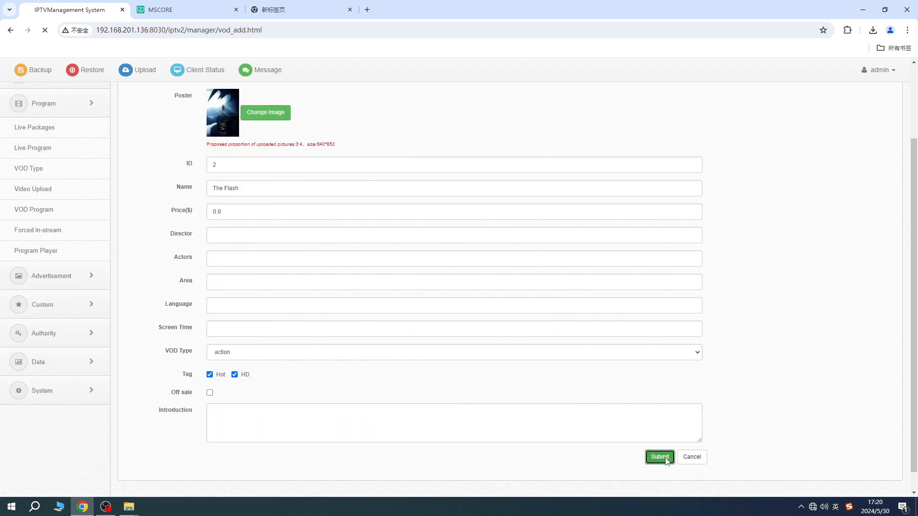
click(659, 457)
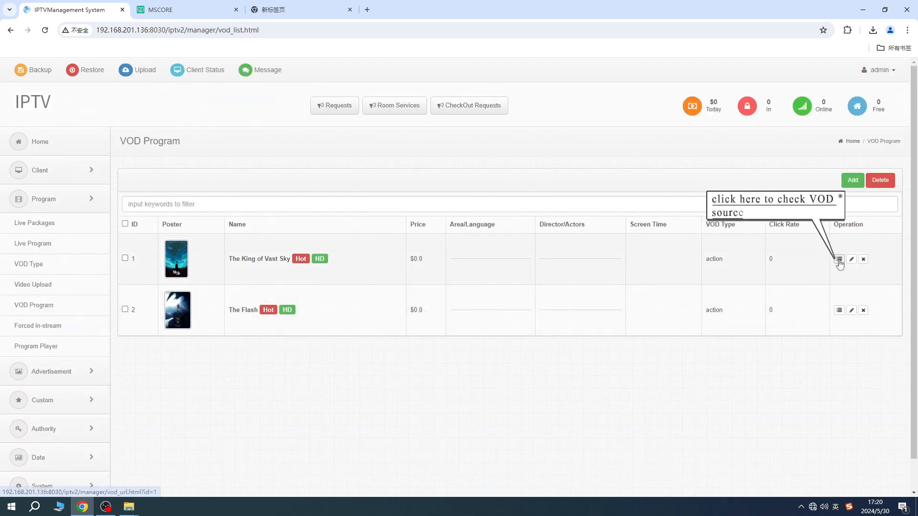
Step: View The King of Vast Sky's video sources and start adding a local-file source
click(839, 259)
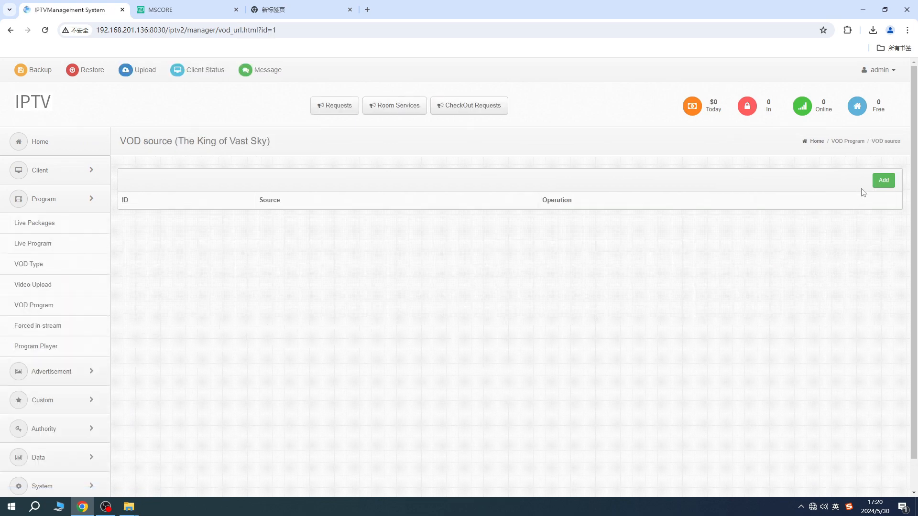
click(882, 180)
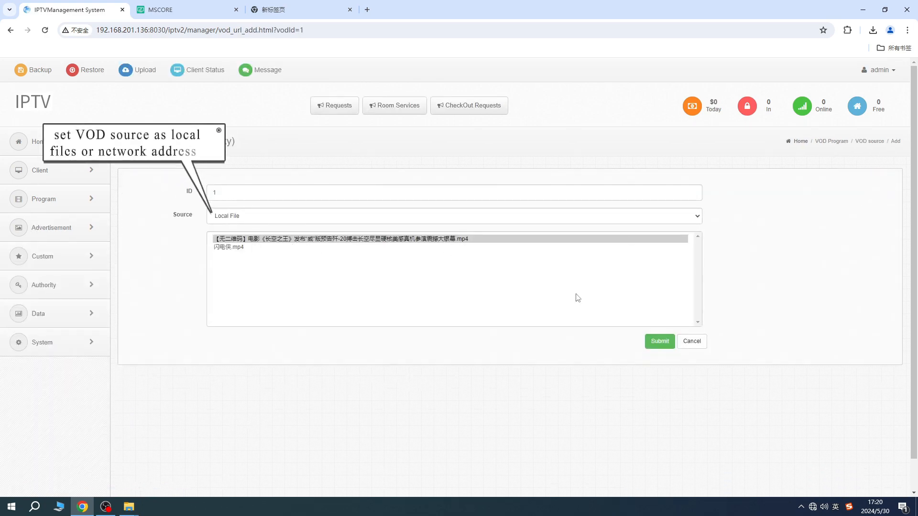